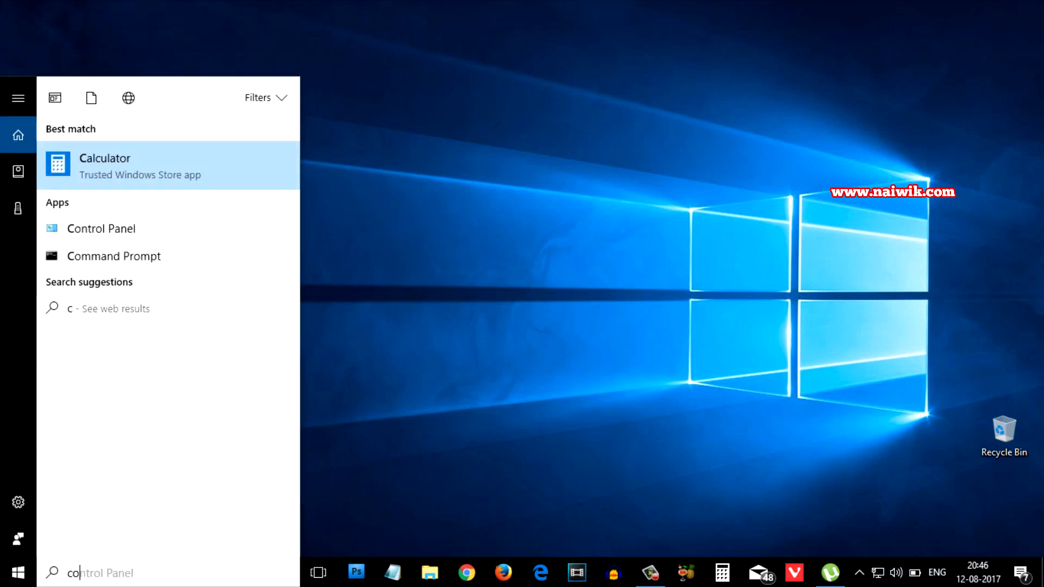
Step: Launch Control Panel from the Start menu search results
left_click(102, 228)
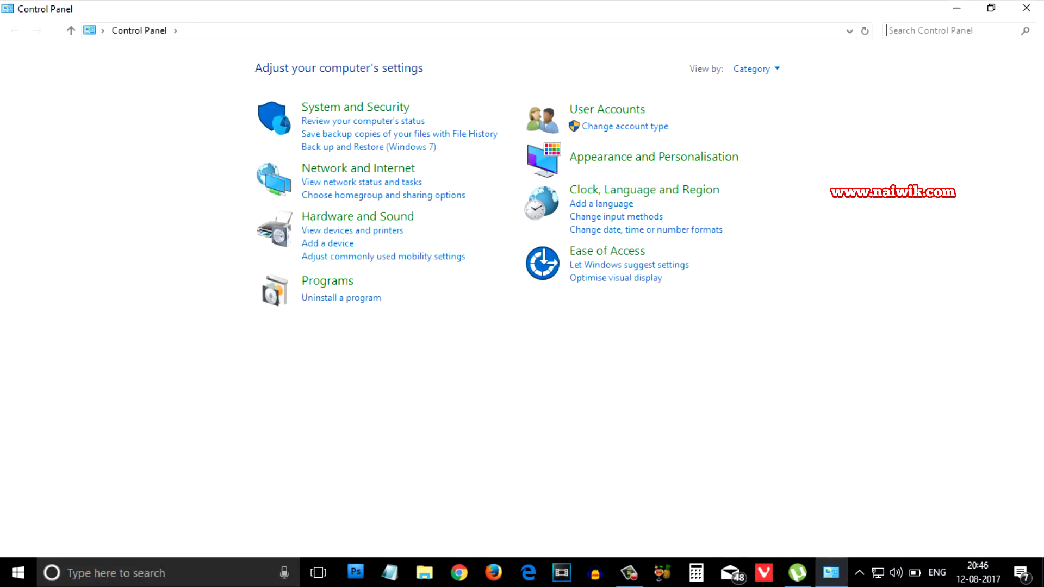
mouse_move(358, 216)
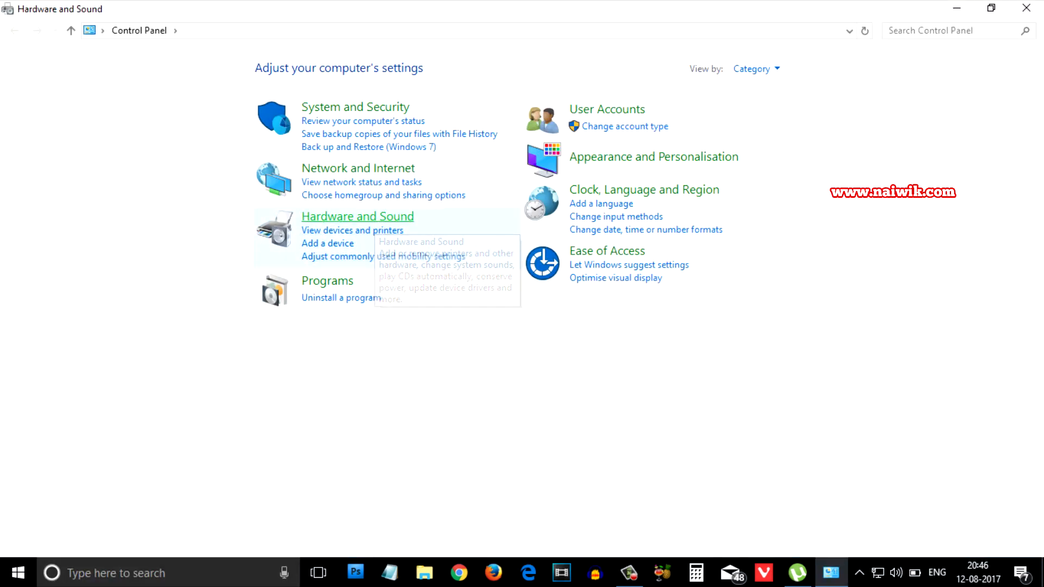
Step: Open Devices and Printers under Hardware and Sound and start the Add a device wizard
left_click(358, 216)
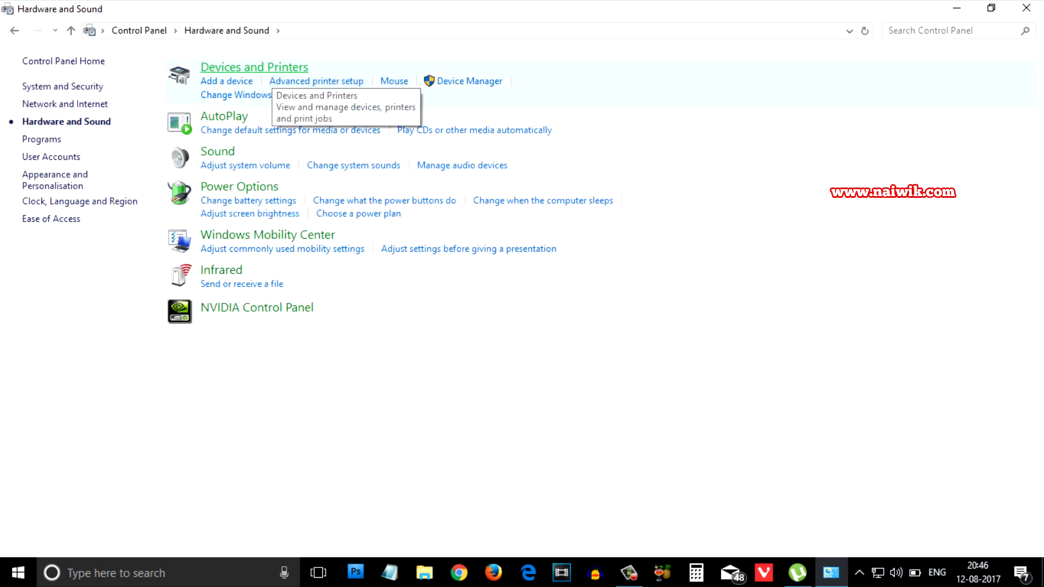
left_click(254, 66)
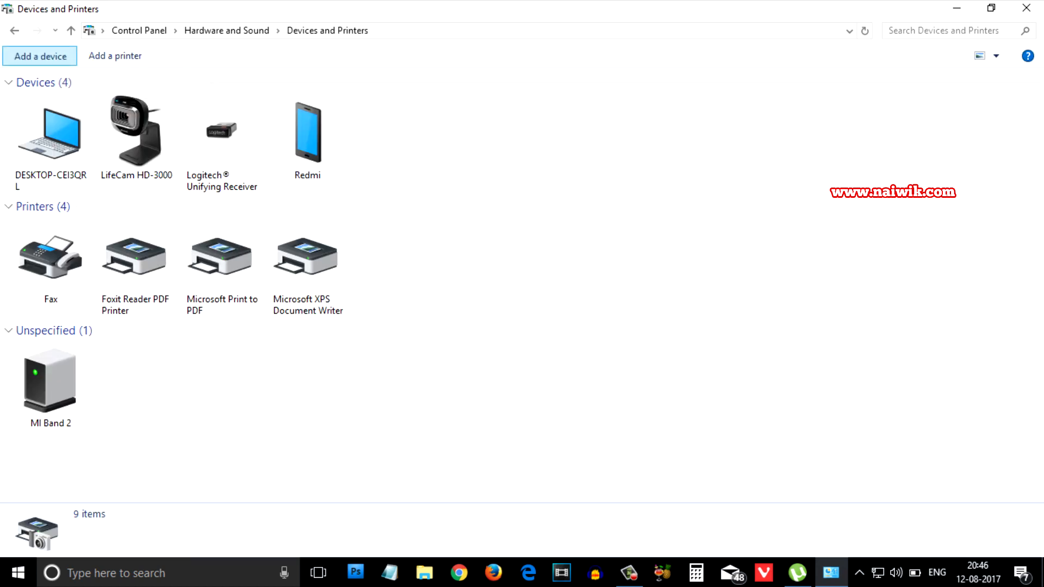
left_click(39, 56)
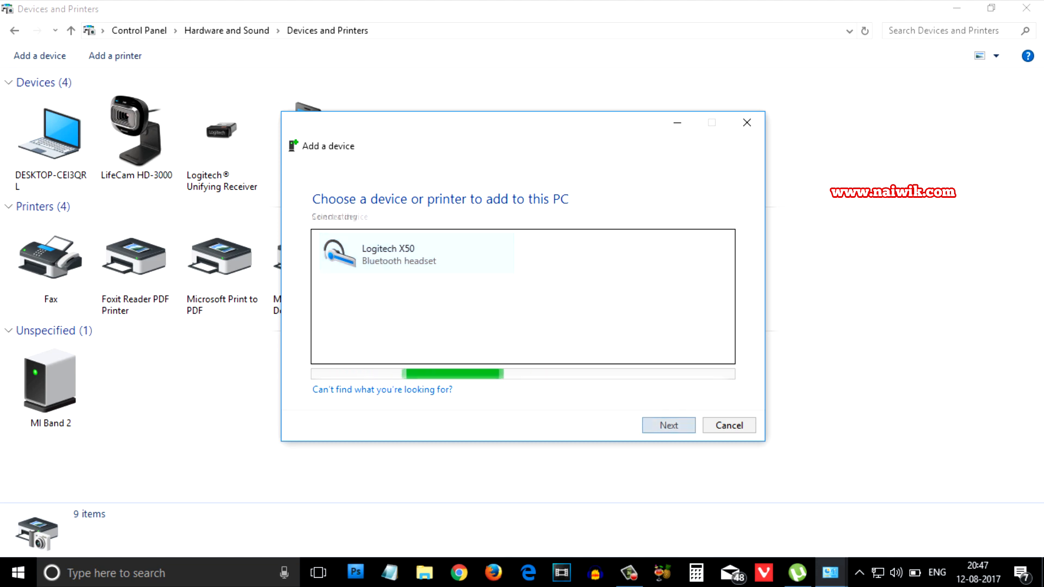
Step: Pair the Logitech X50 headset and select its new icon under Devices
left_click(667, 425)
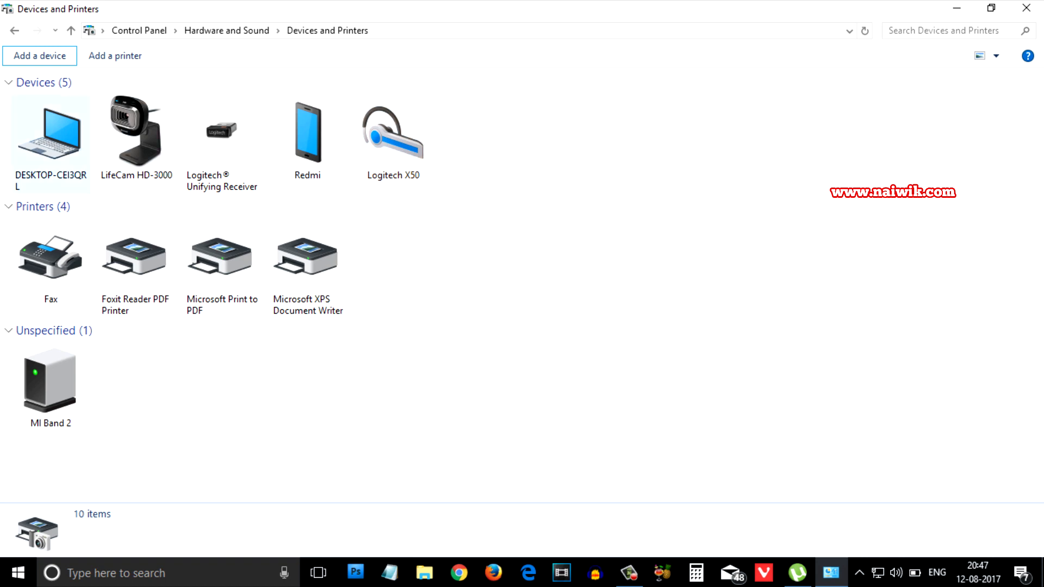
left_click(392, 132)
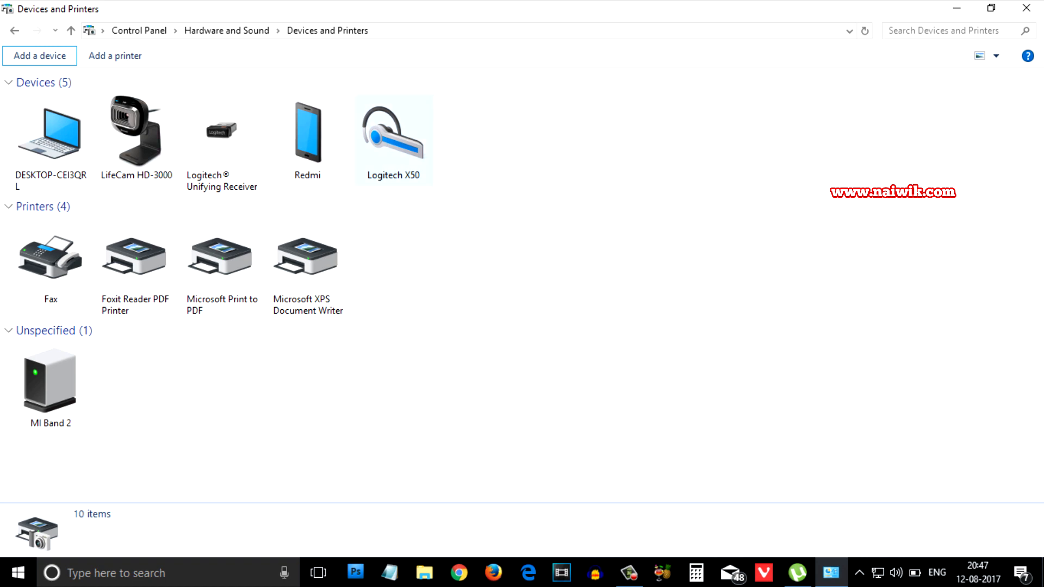